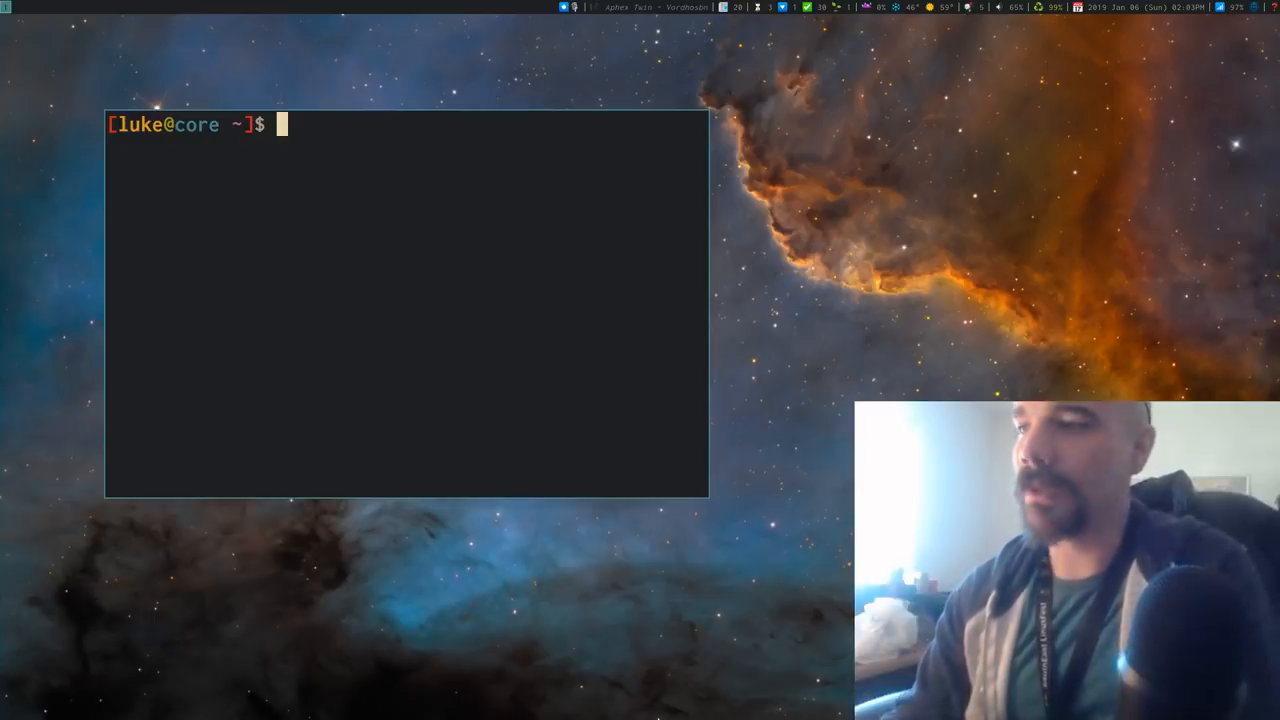
# Step: Read the ImageMagick manual page with man, then quit it
pyautogui.write('man image')
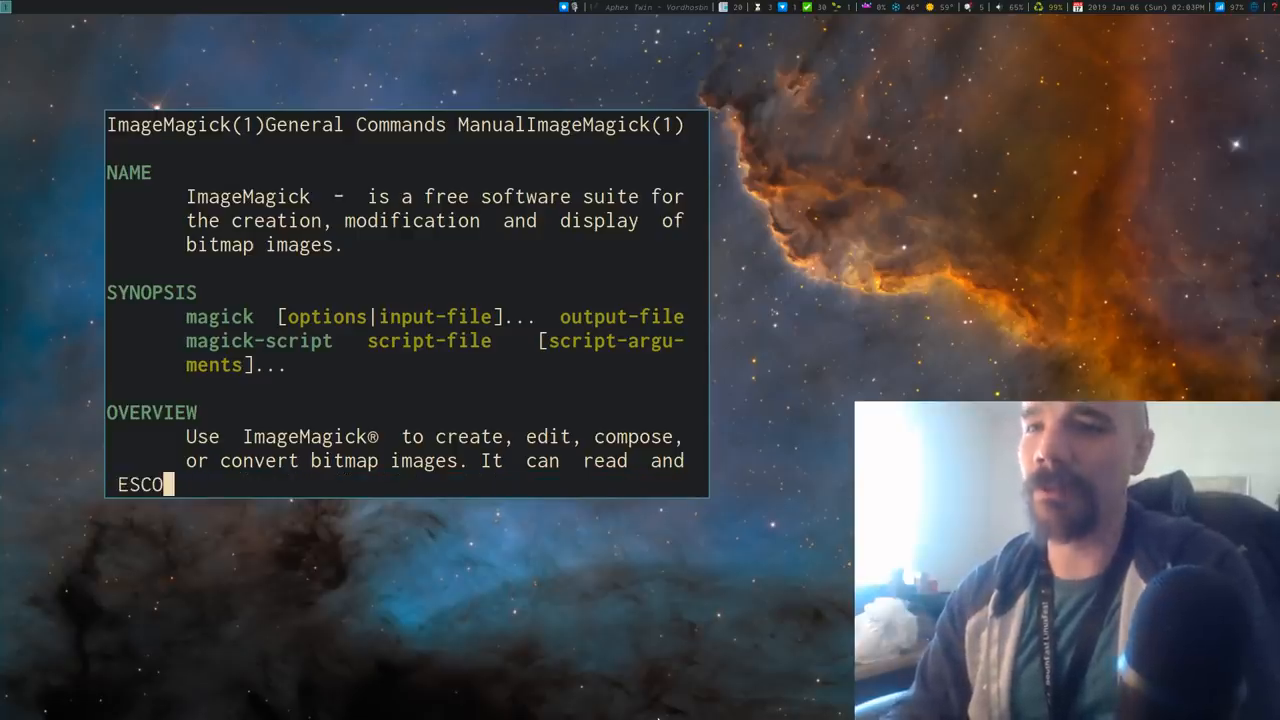
pyautogui.press('q')
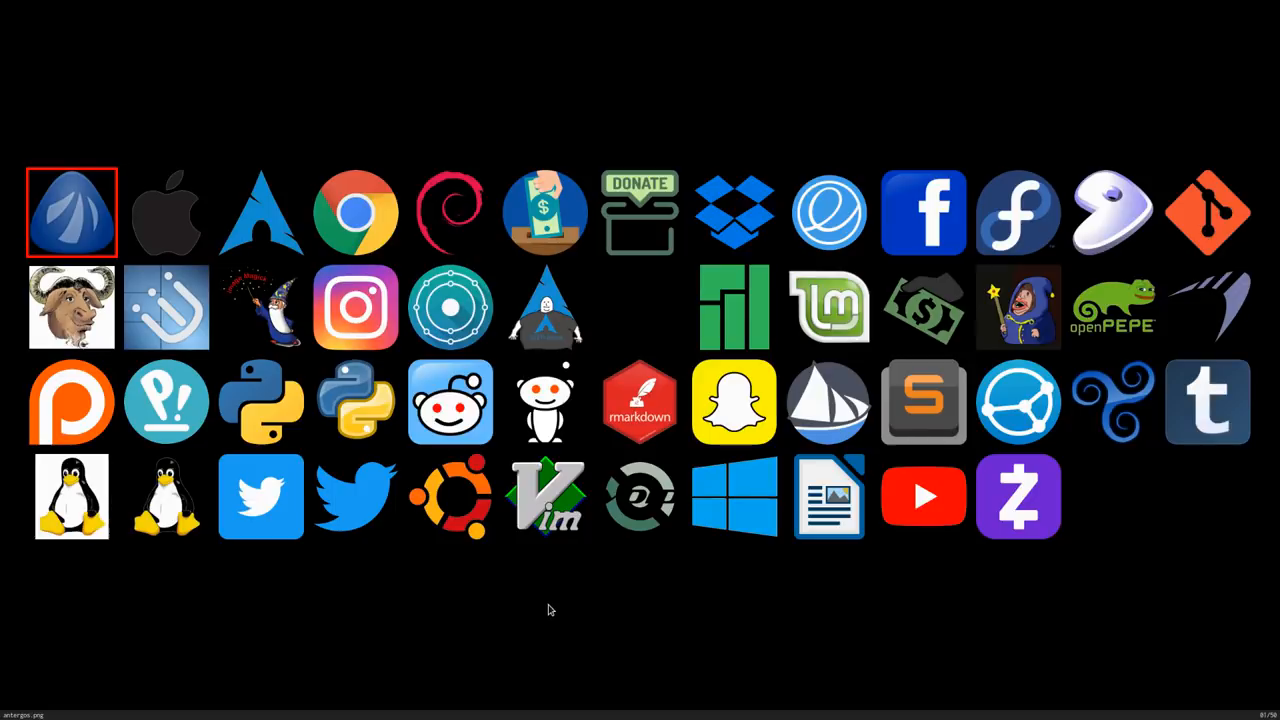
# Step: View firefox_original.png full size from the sxiv thumbnail grid
pyautogui.click(356, 212)
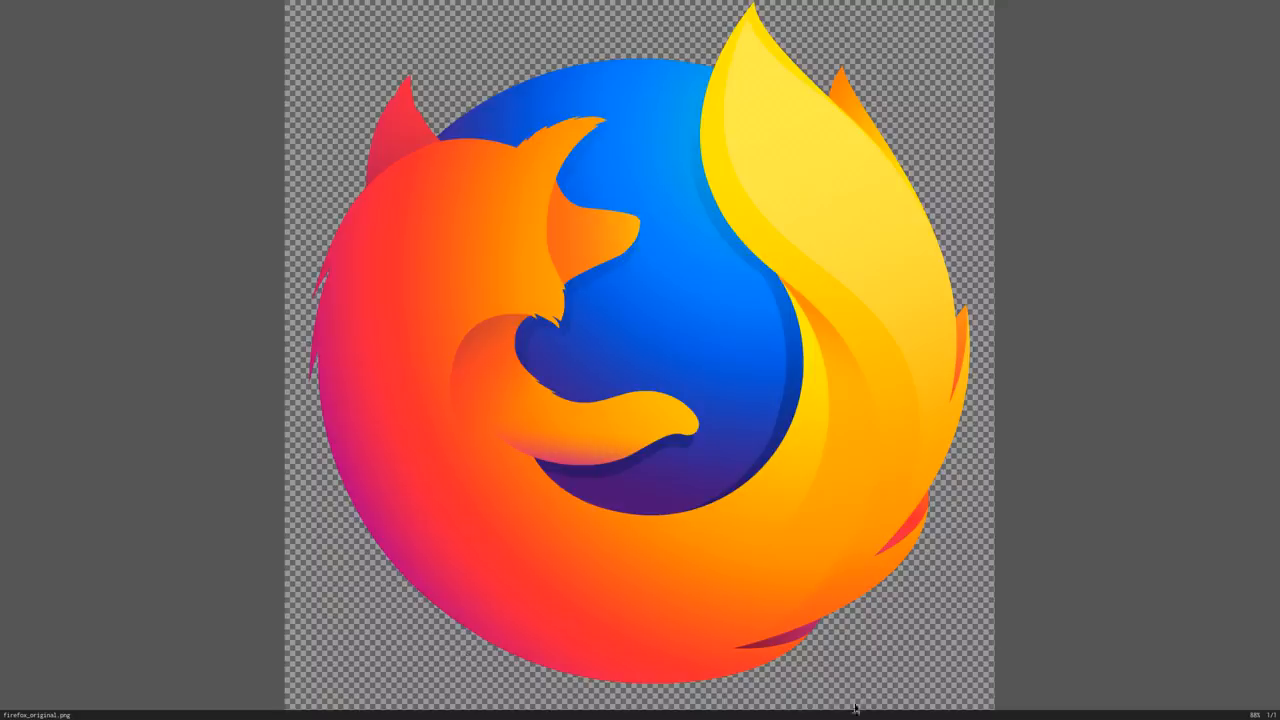
pyautogui.moveTo(984, 372)
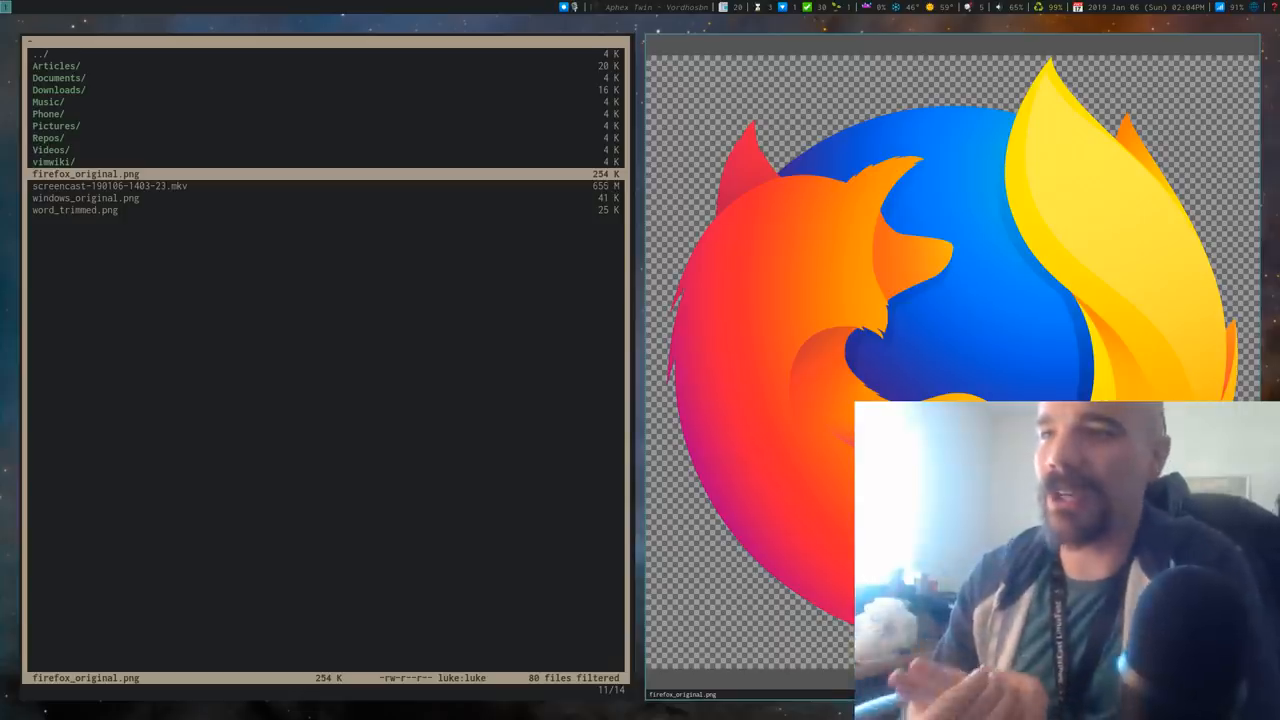
pyautogui.moveTo(704, 276)
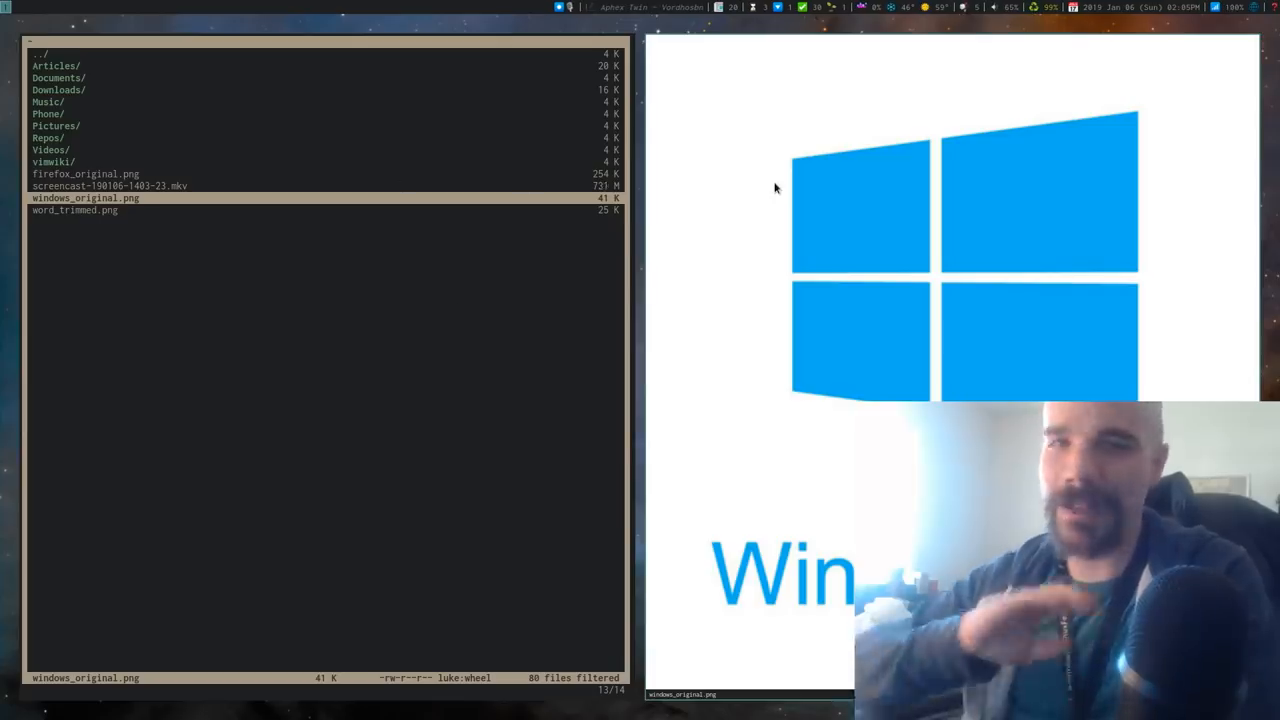
# Step: Move down the lf file list to preview windows_original.png
pyautogui.press('j')
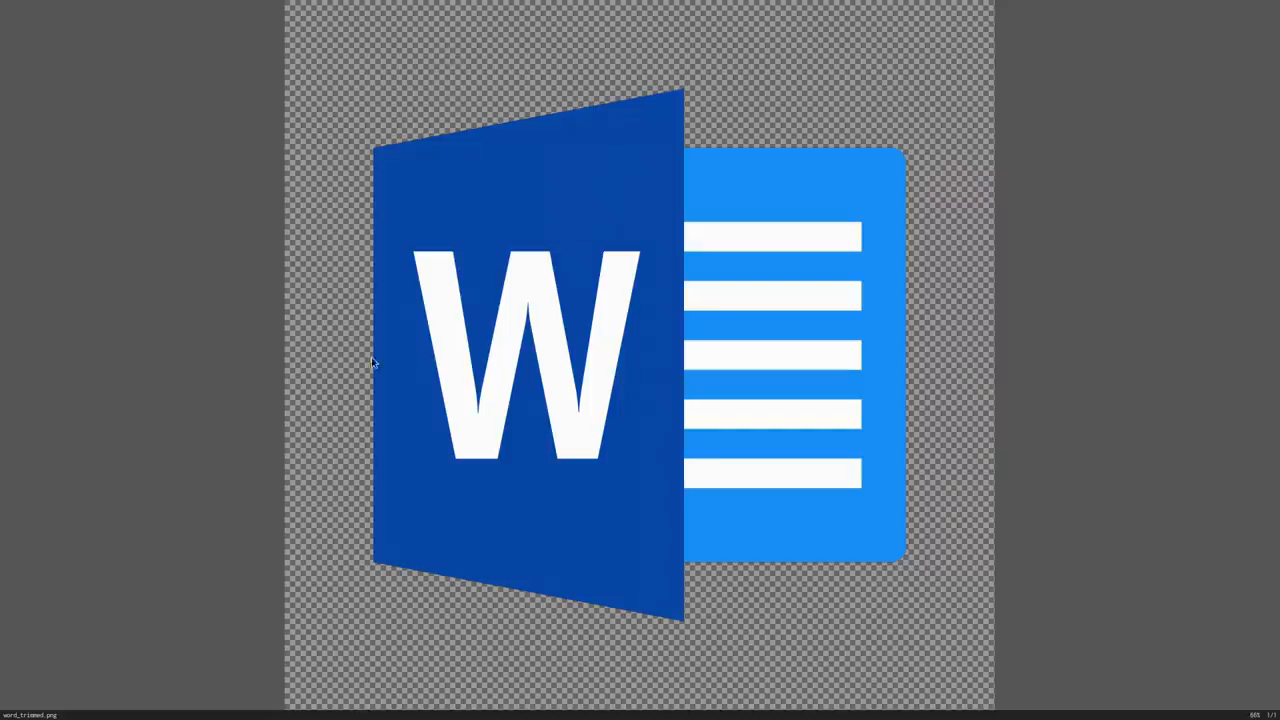
pyautogui.moveTo(690, 672)
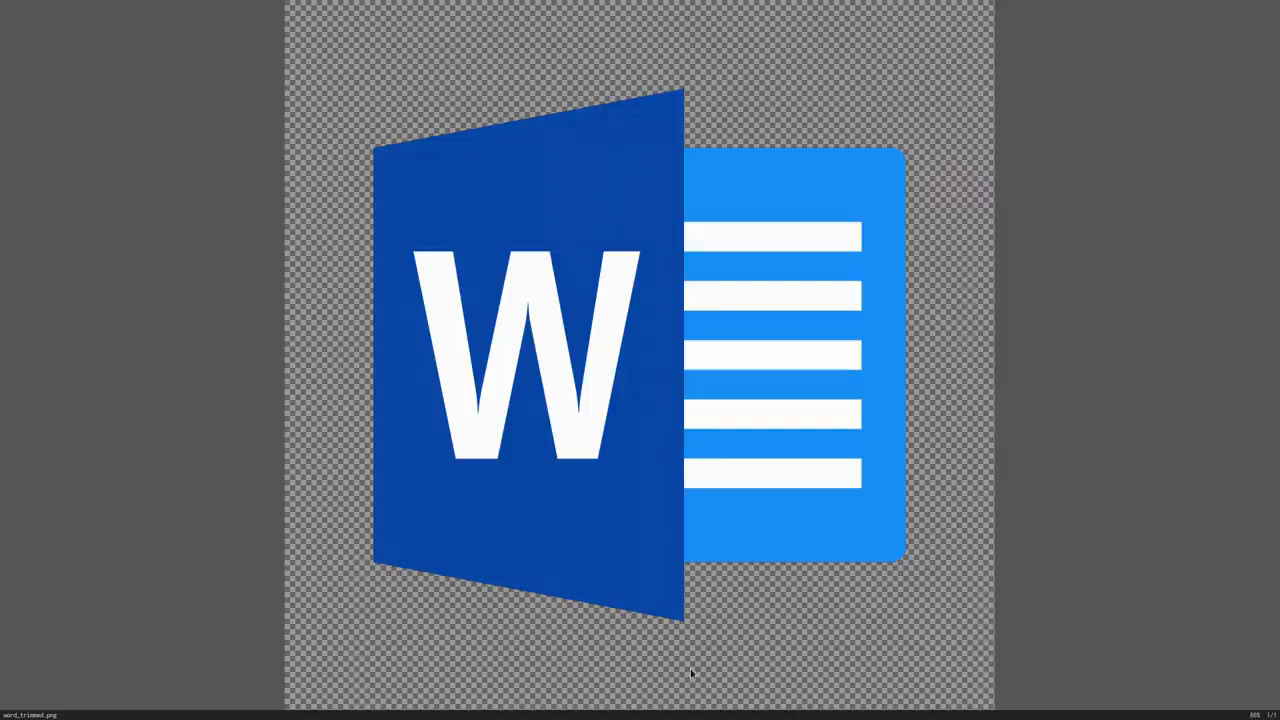
pyautogui.moveTo(312, 26)
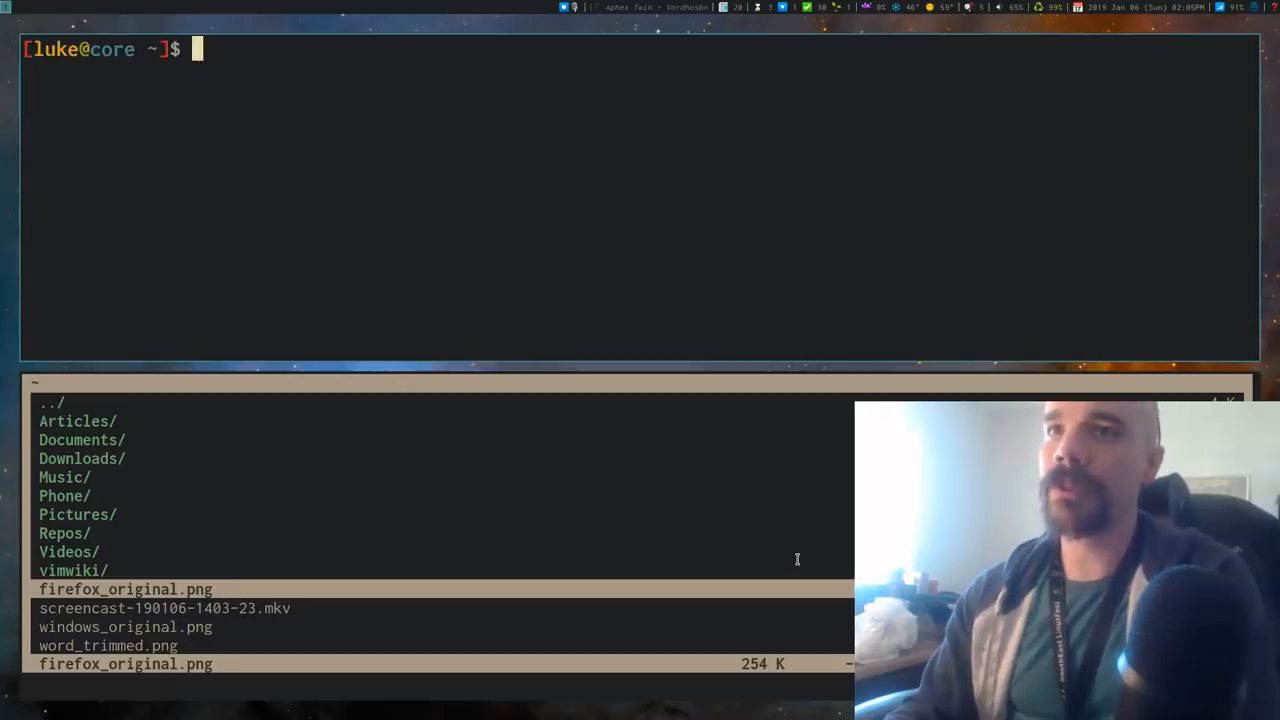
# Step: Compose convert -trim firefox_original.png firefox.png to make a trimmed Firefox logo
pyautogui.write('convert -')
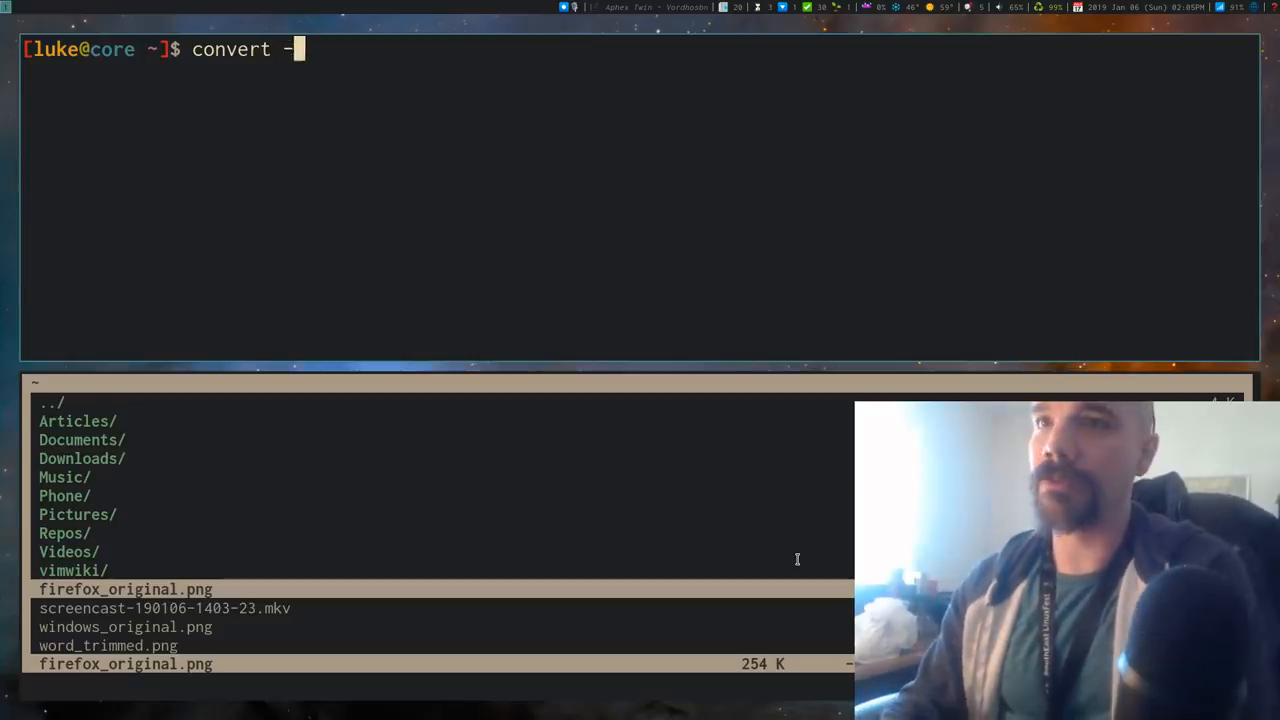
pyautogui.write('trim')
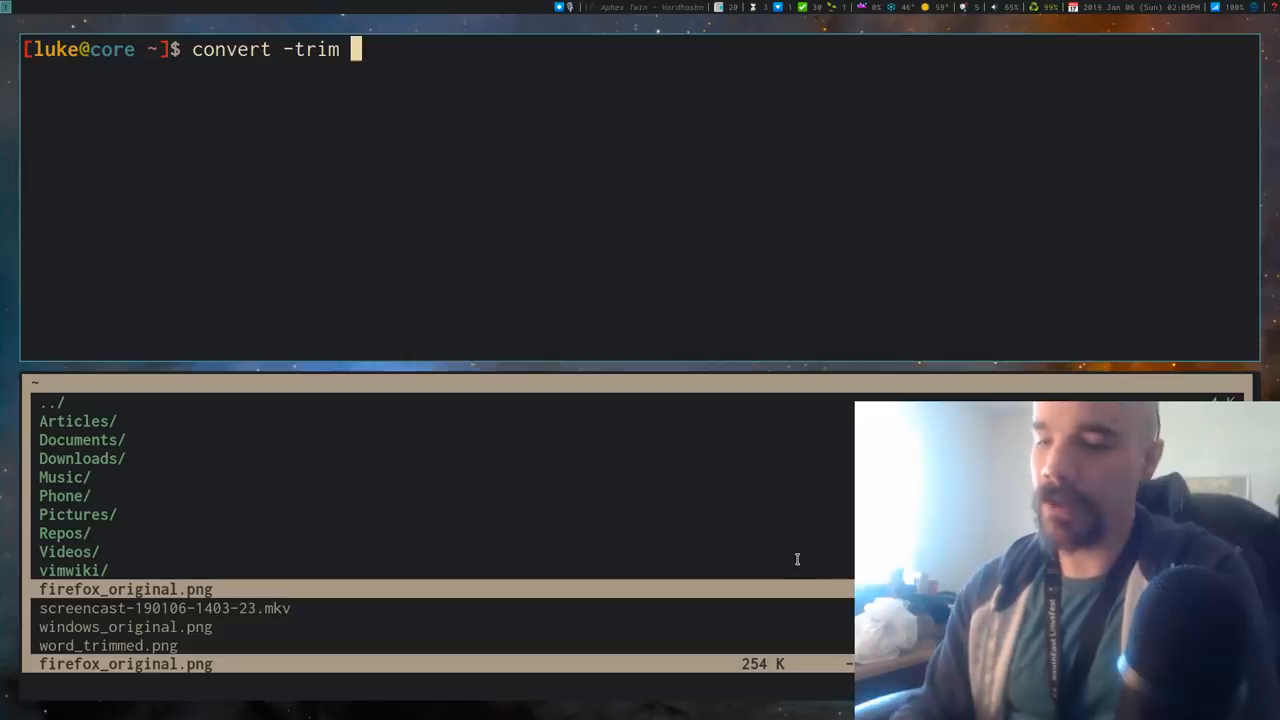
pyautogui.write('firefox_original.png')
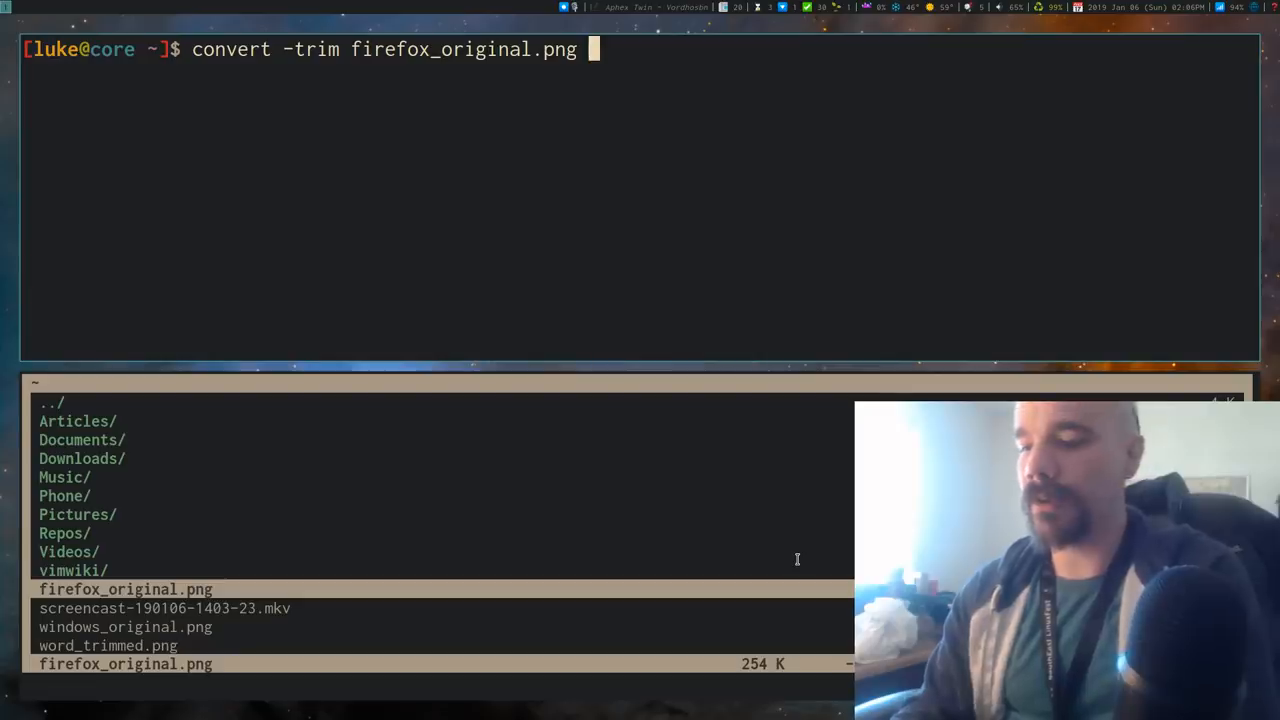
pyautogui.write('firefox')
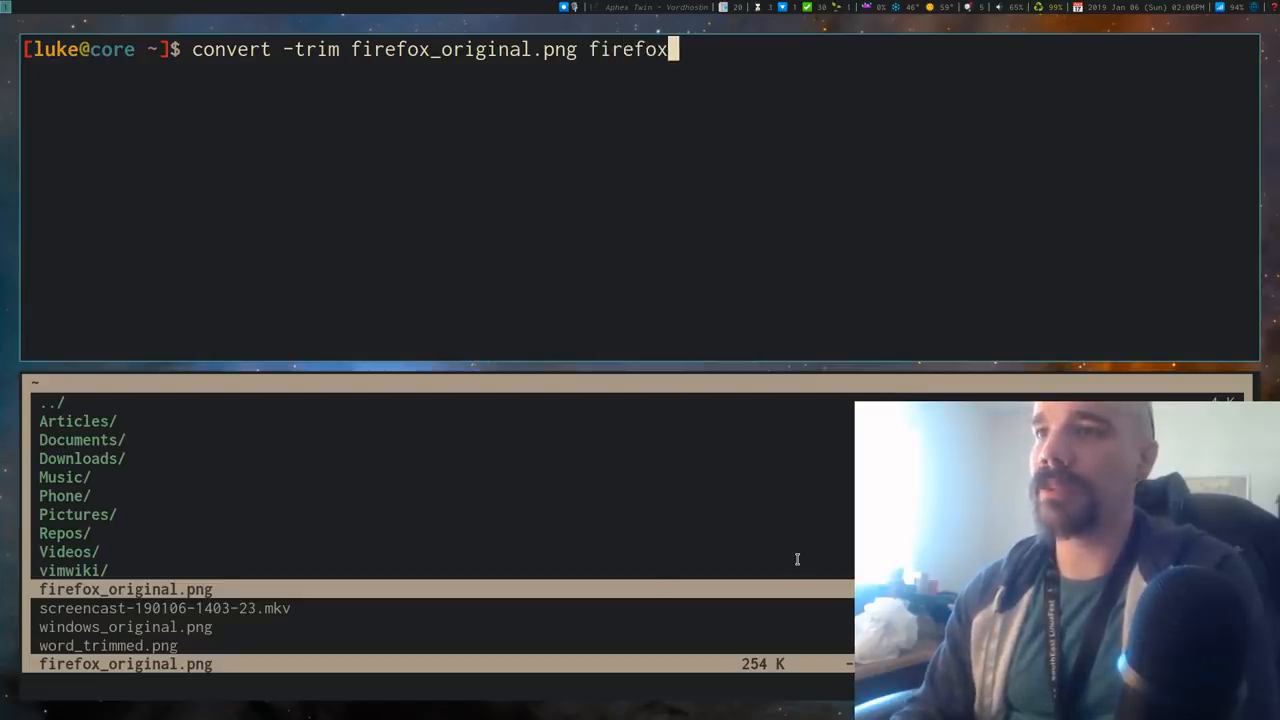
pyautogui.write('.png')
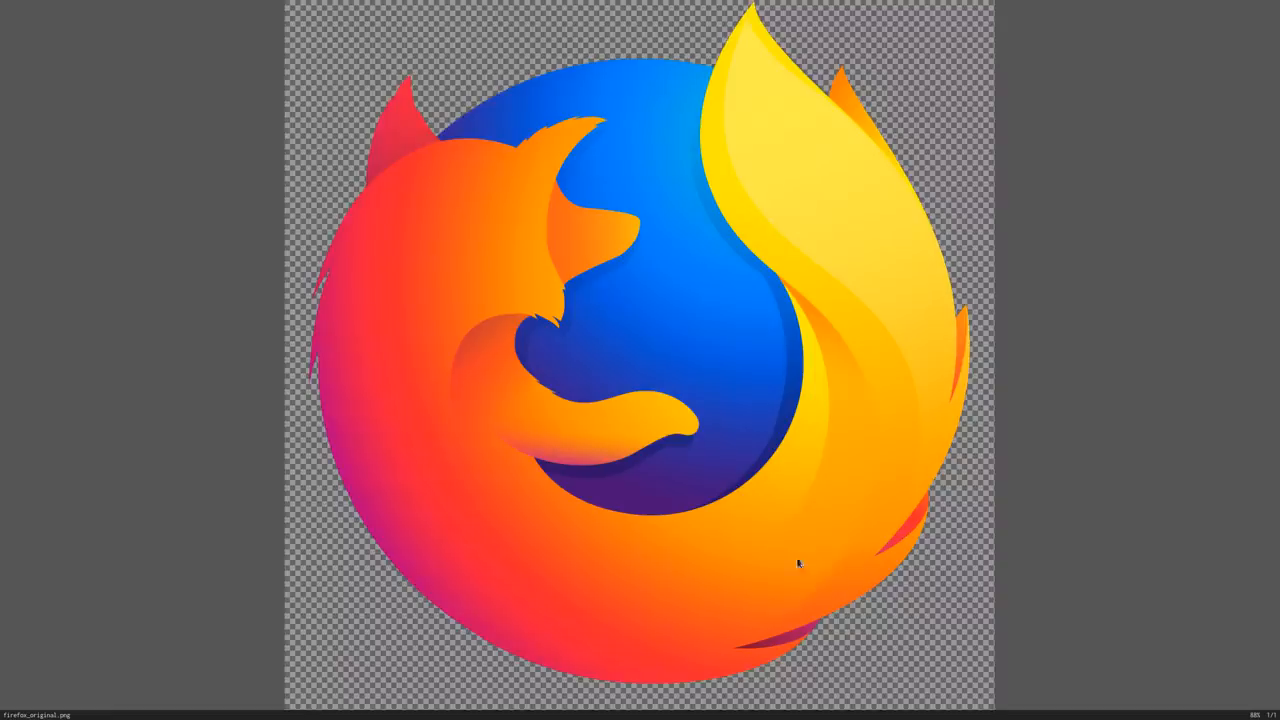
pyautogui.moveTo(996, 688)
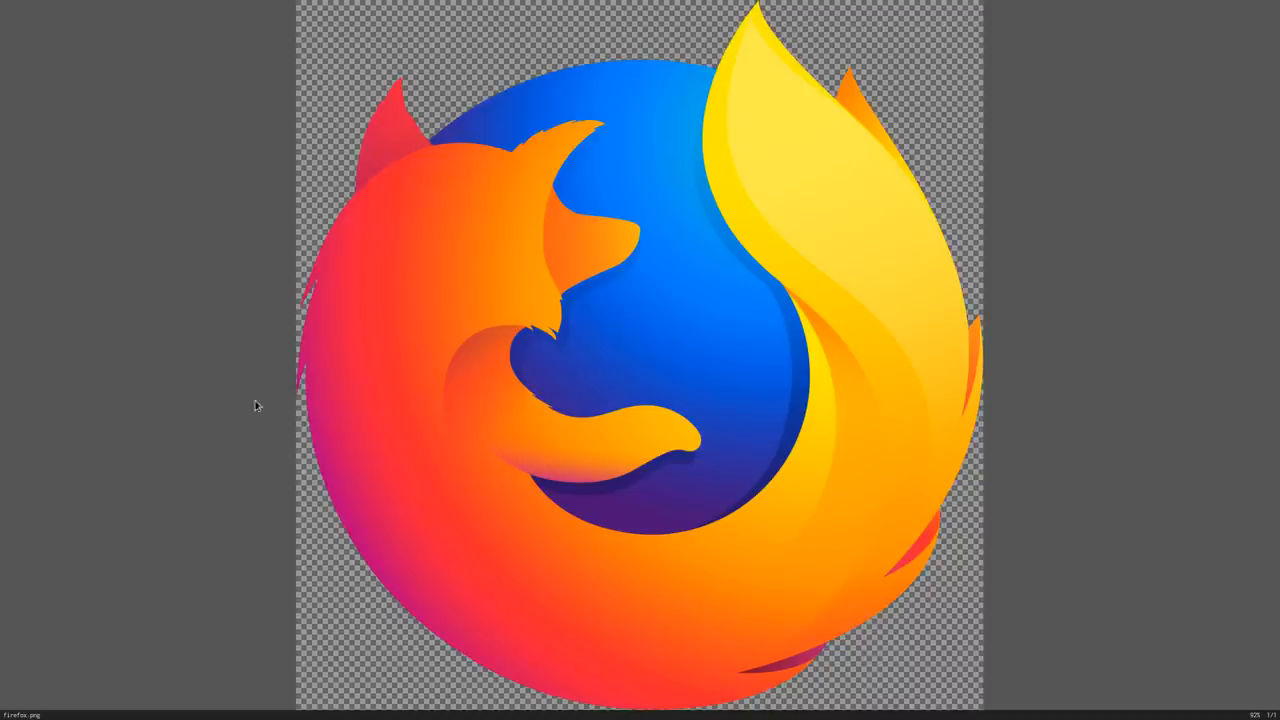
pyautogui.moveTo(536, 570)
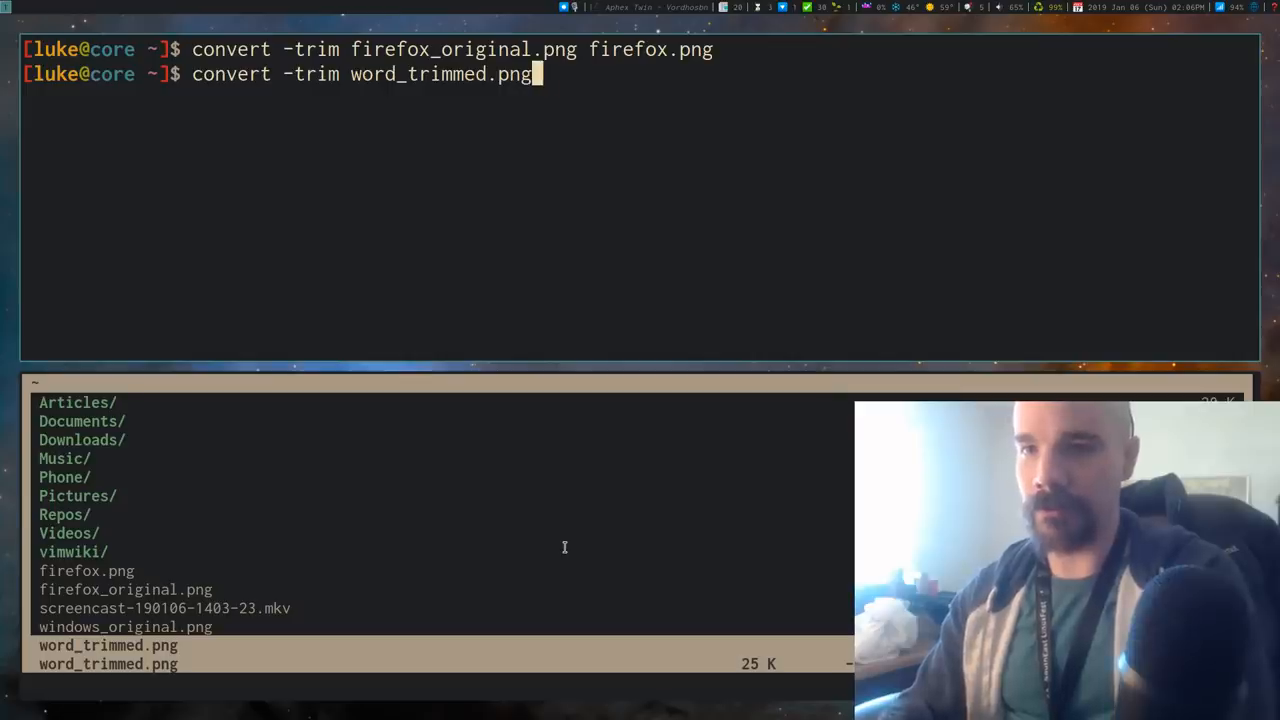
# Step: Finish convert -trim word_trimmed.png word.png to make a trimmed Word logo
pyautogui.write('wo')
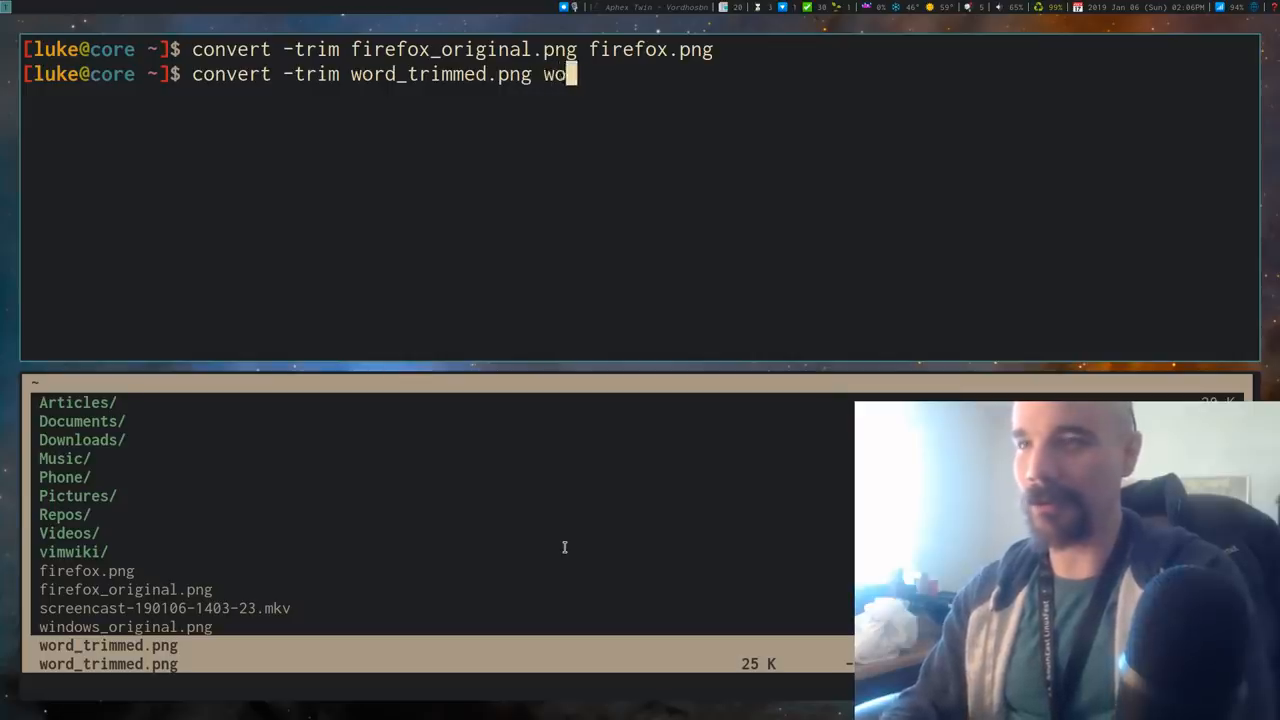
pyautogui.write('rd')
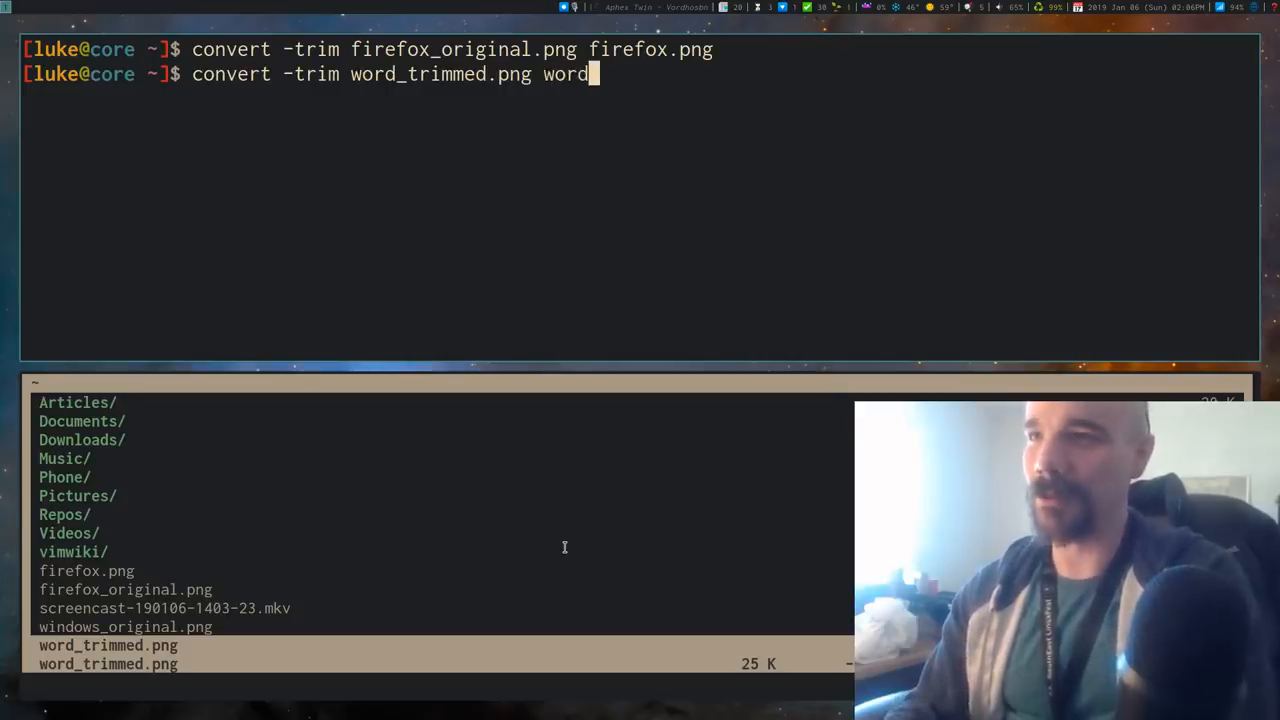
pyautogui.write('.png')
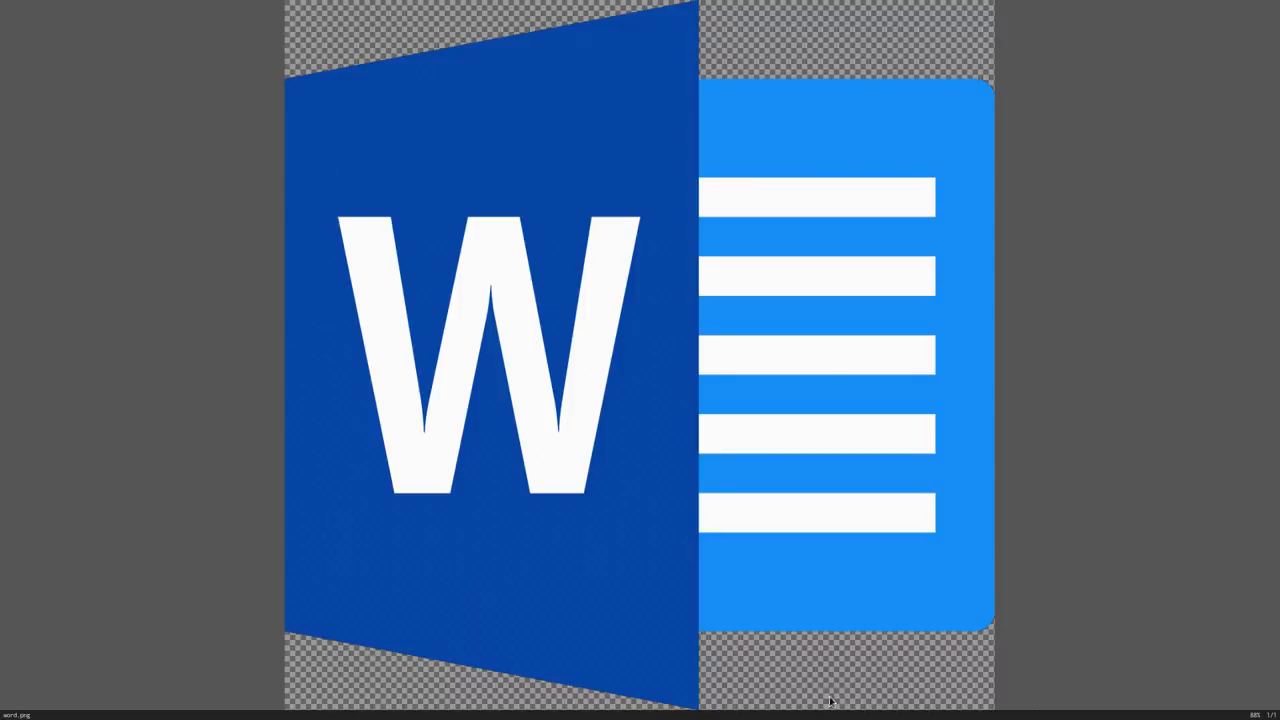
pyautogui.moveTo(432, 332)
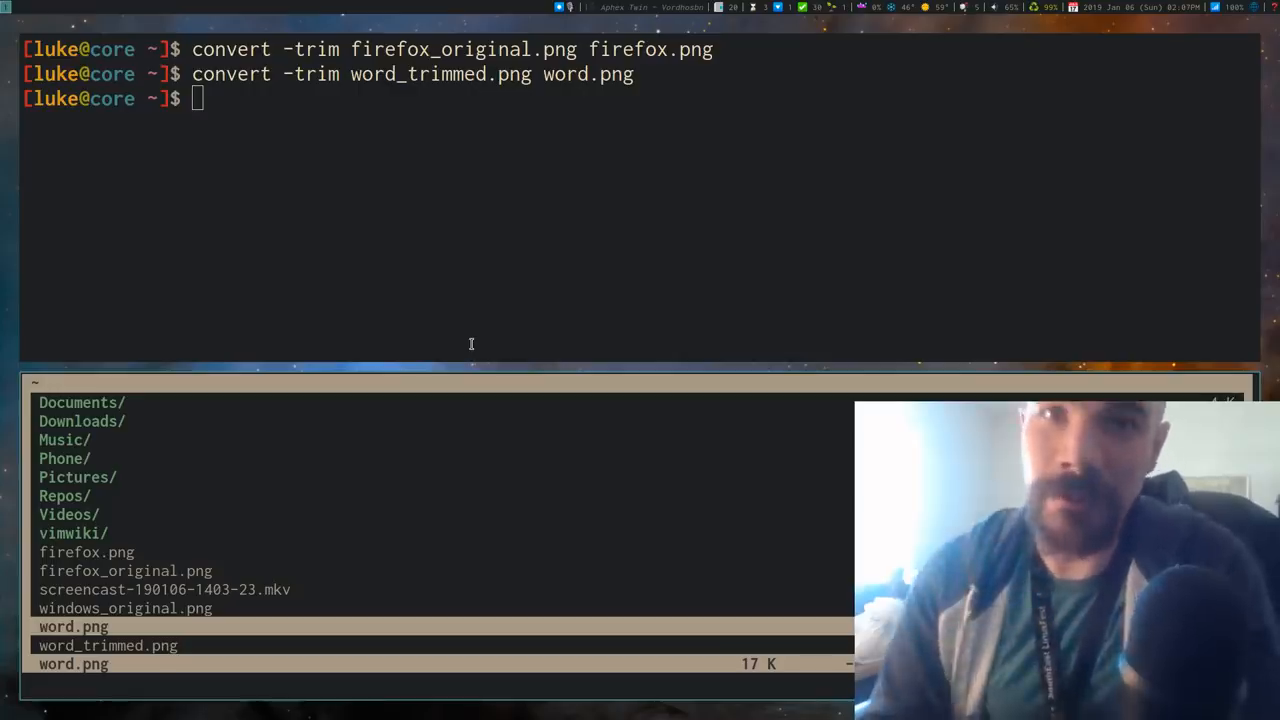
pyautogui.moveTo(372, 432)
pyautogui.write('convert -trans')
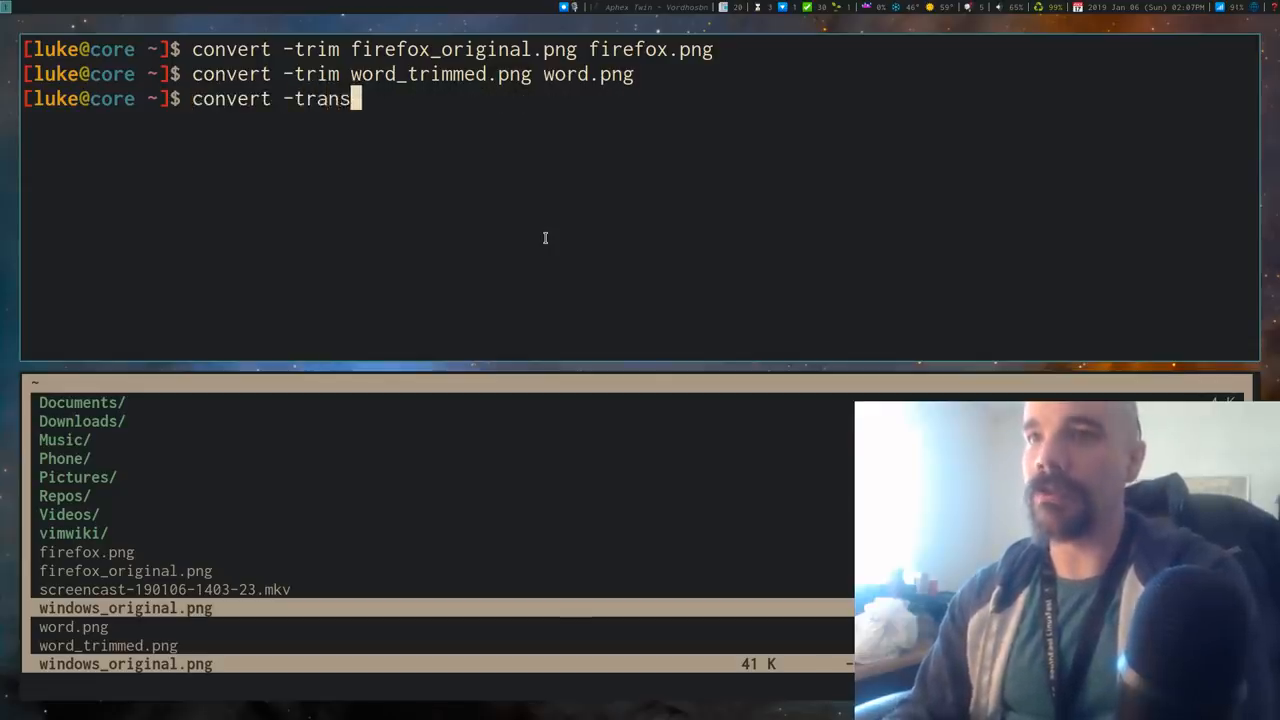
# Step: Run convert -transparent white windows_original.png windows.png to clear the white background
pyautogui.write('parent')
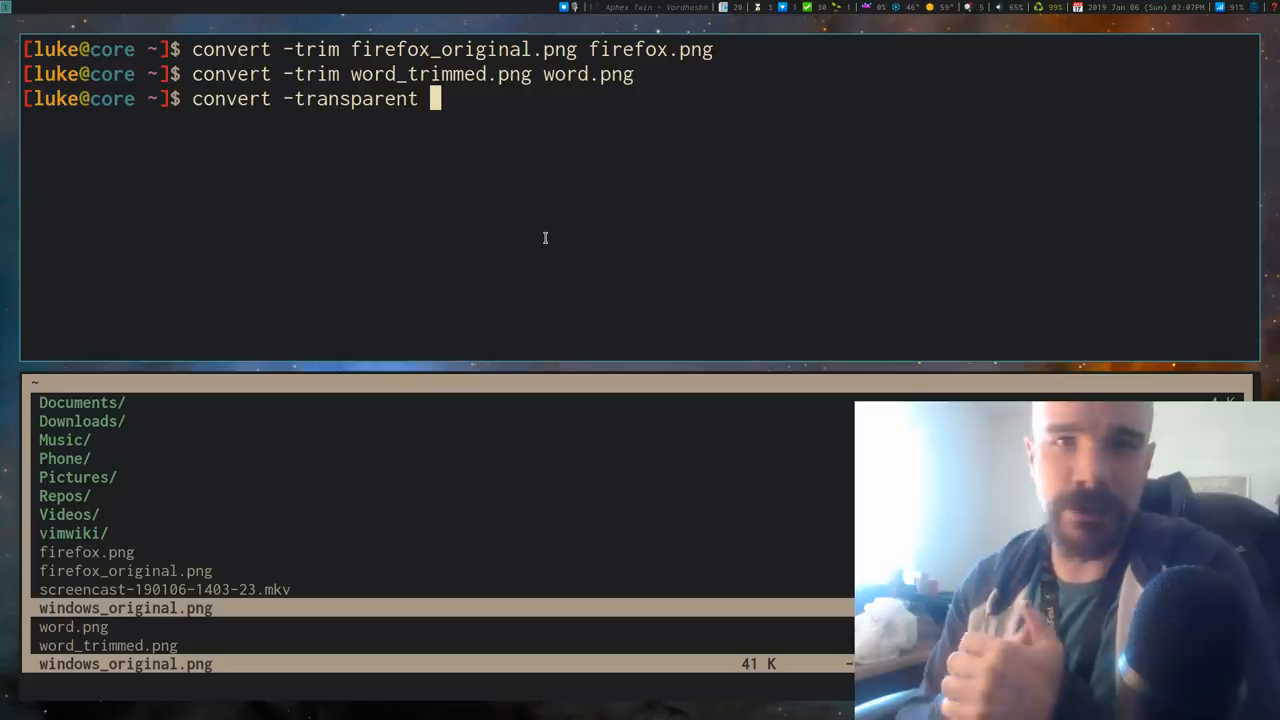
pyautogui.write('white')
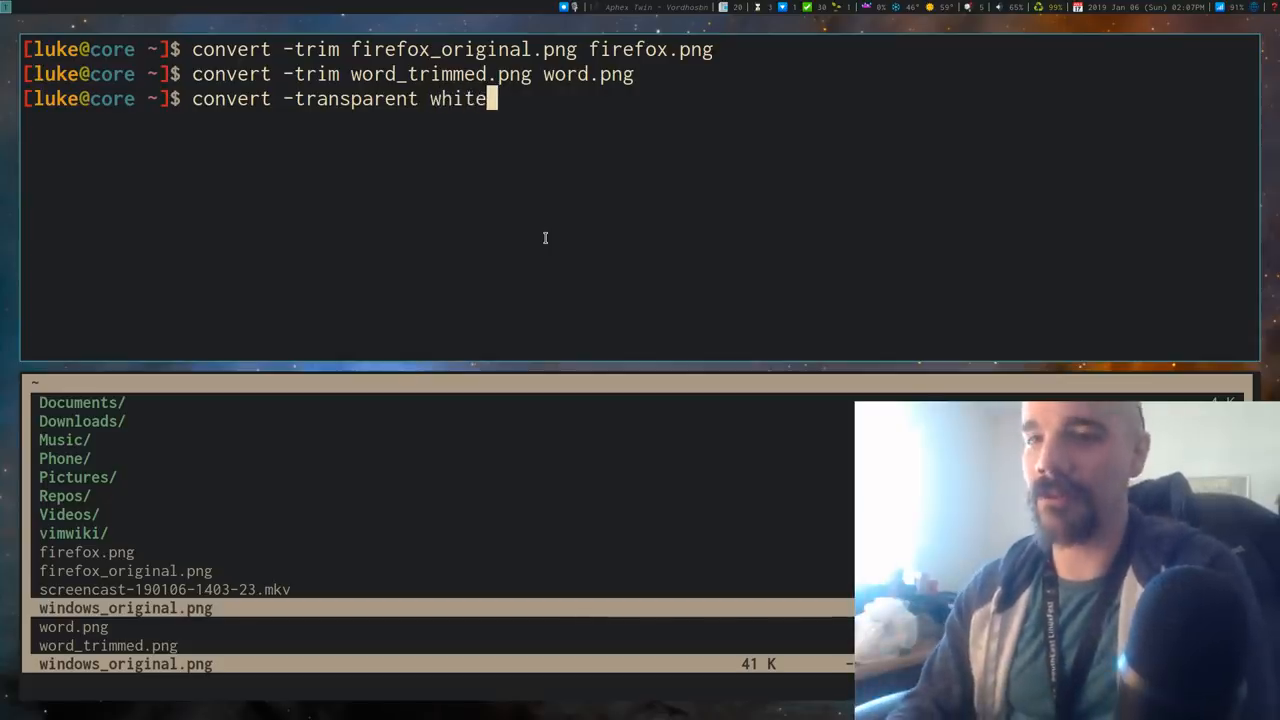
pyautogui.write('w')
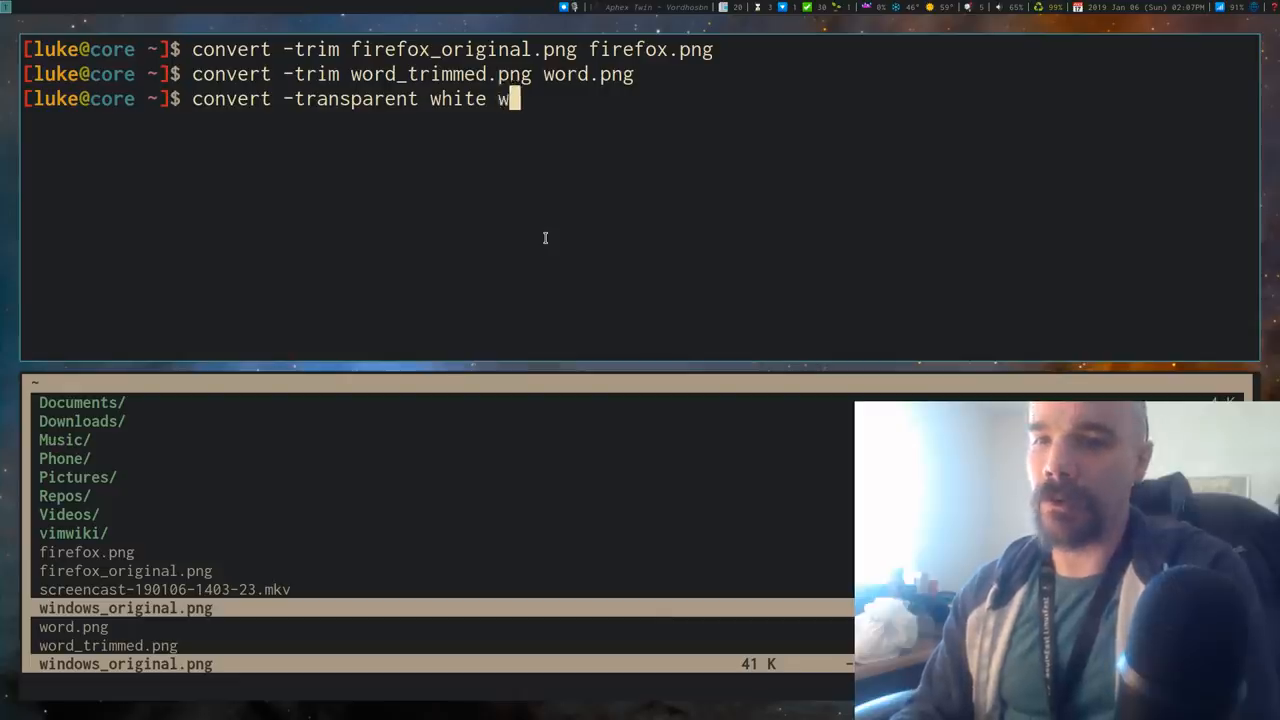
pyautogui.write('indows_original.png')
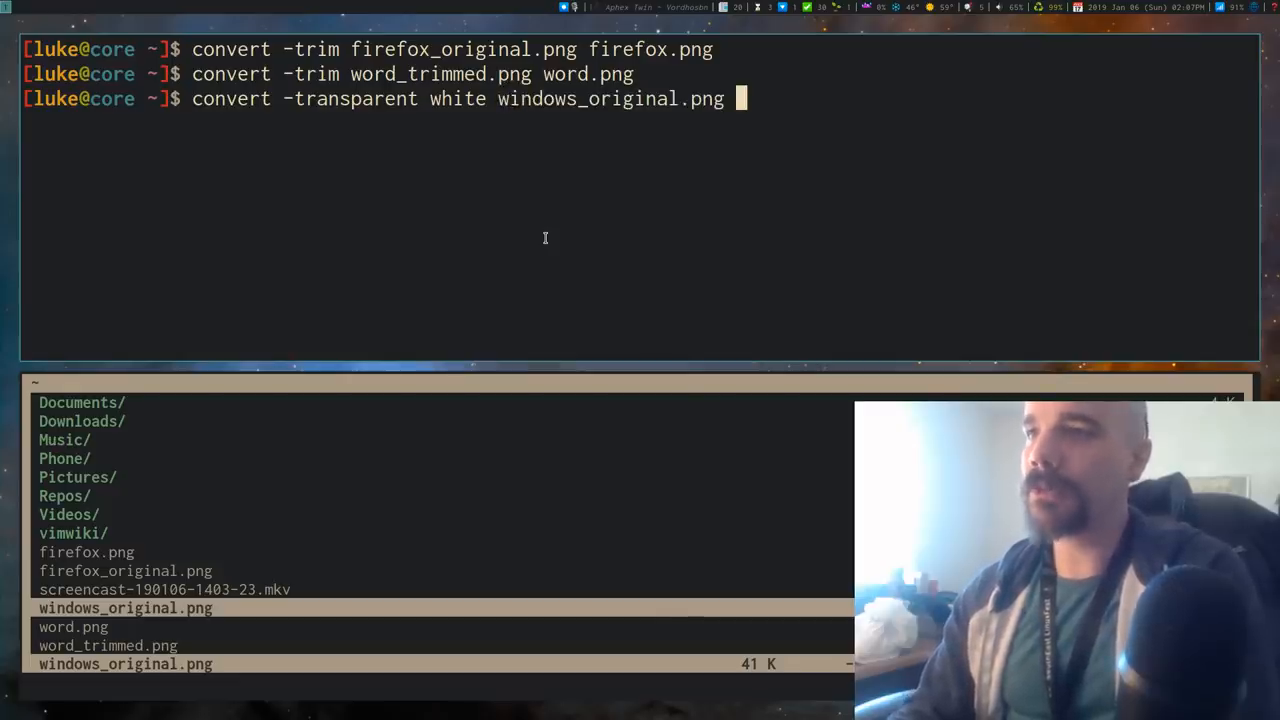
pyautogui.write('windows.png')
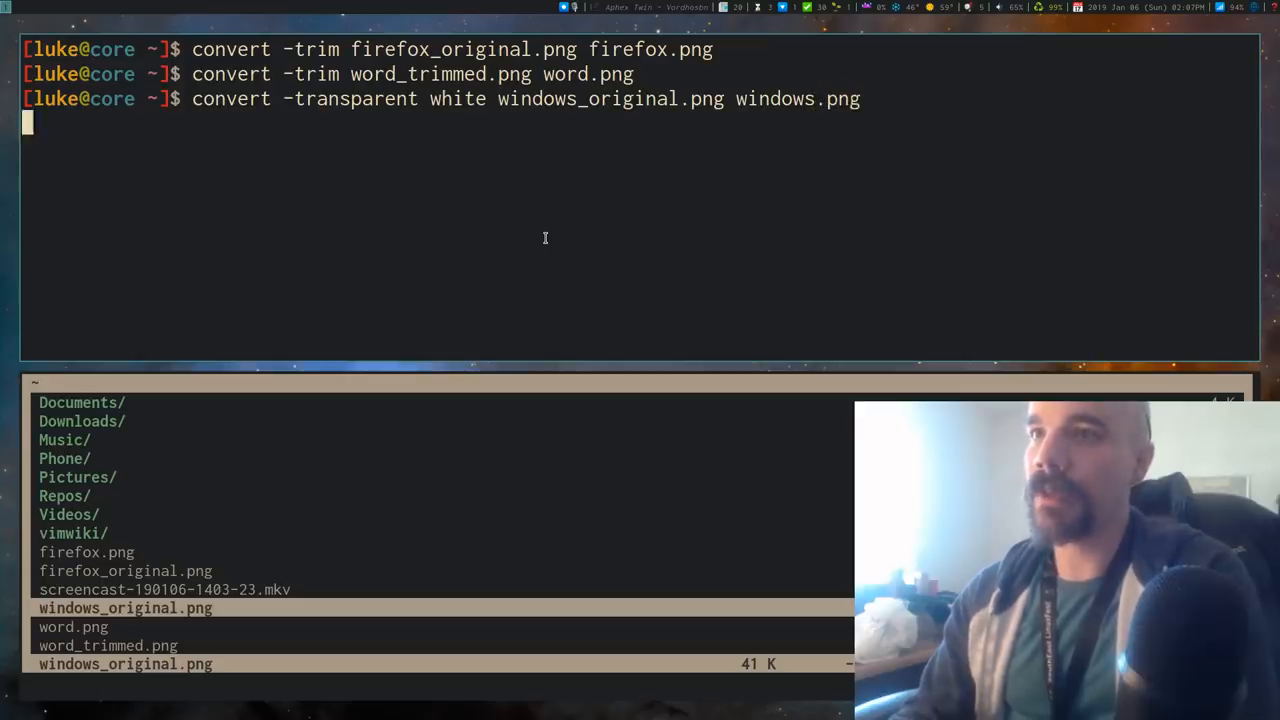
pyautogui.press('Return')
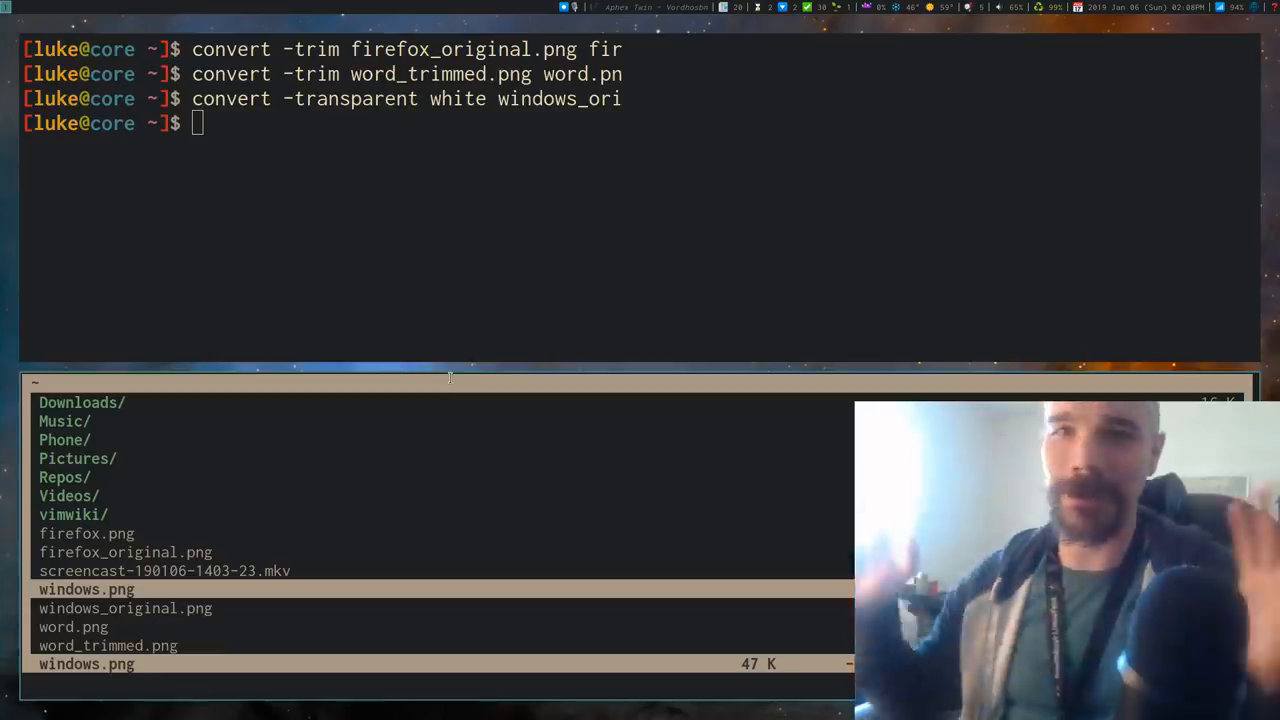
pyautogui.moveTo(638, 464)
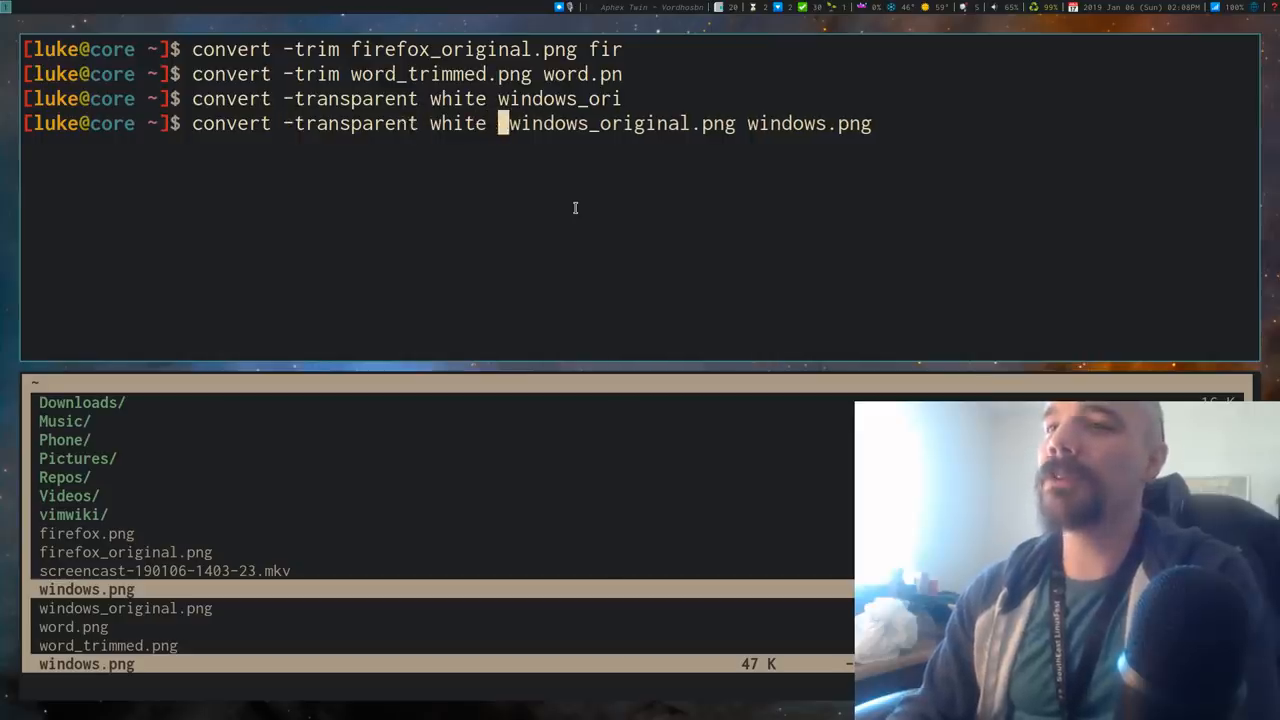
# Step: Rerun the transparency command with -fuzz 10% so near-white pixels also clear
pyautogui.write('-fuzz')
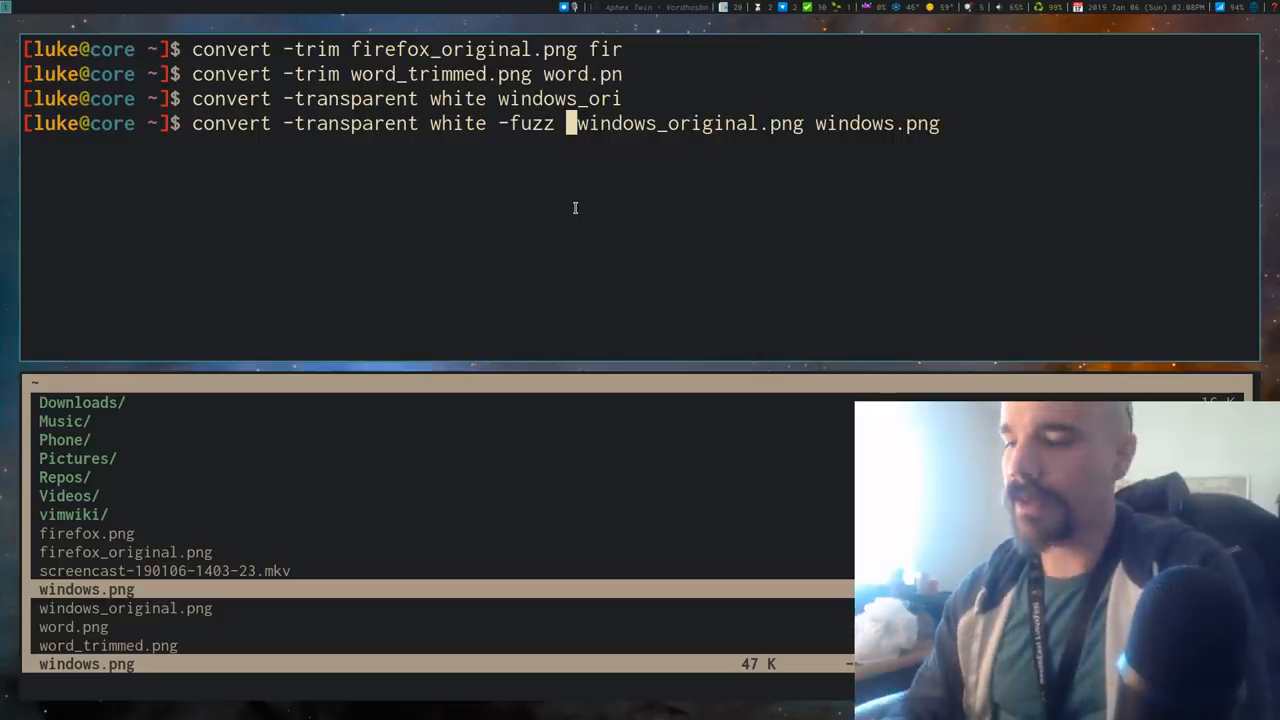
pyautogui.write('1')
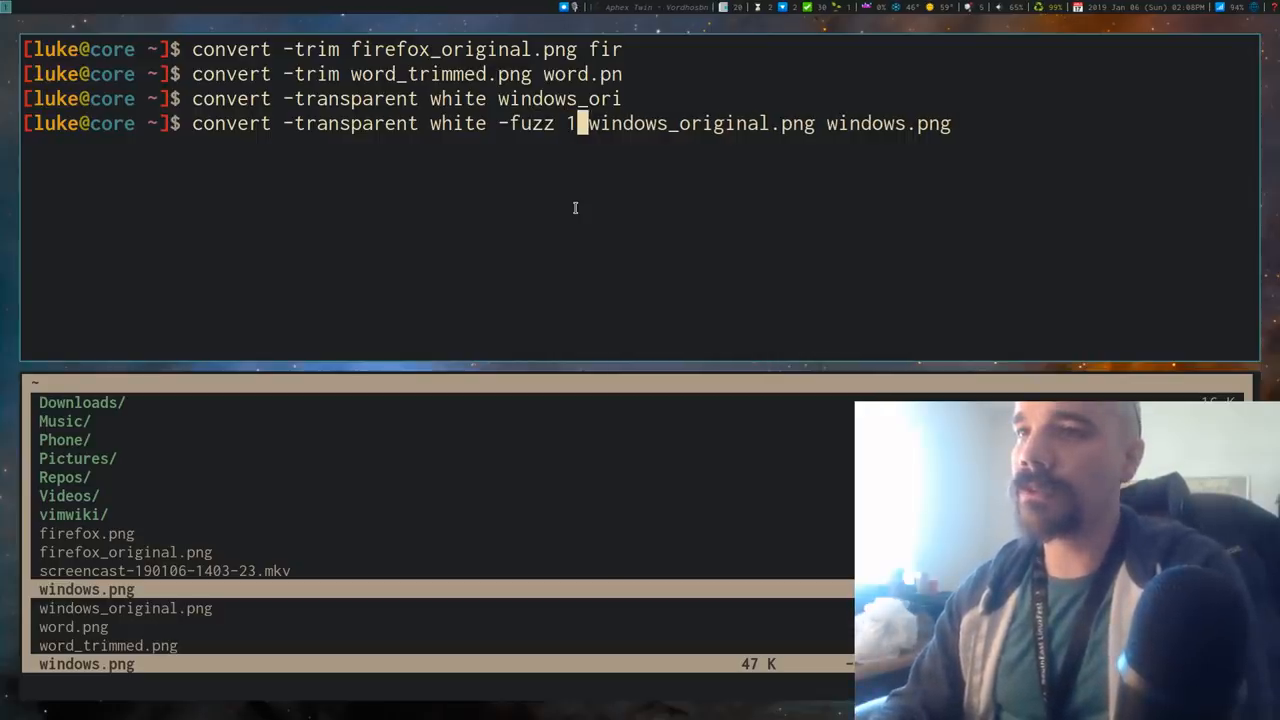
pyautogui.write('0%')
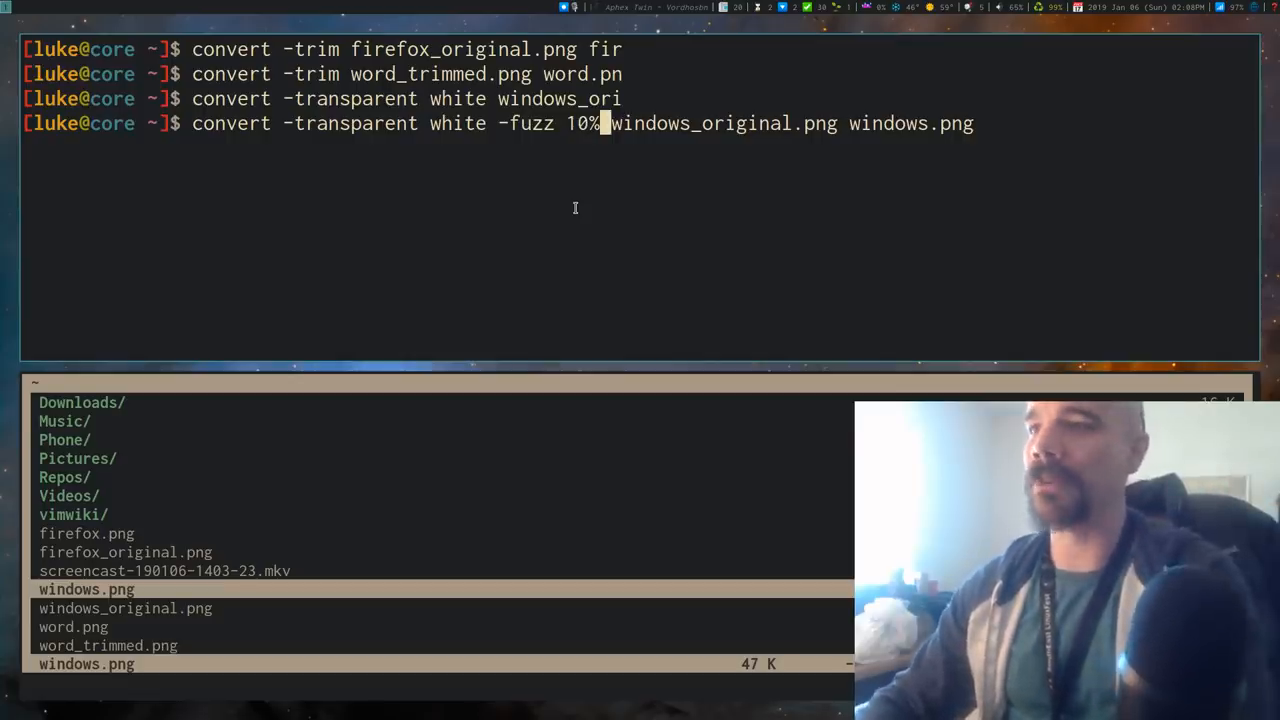
pyautogui.press('Return')
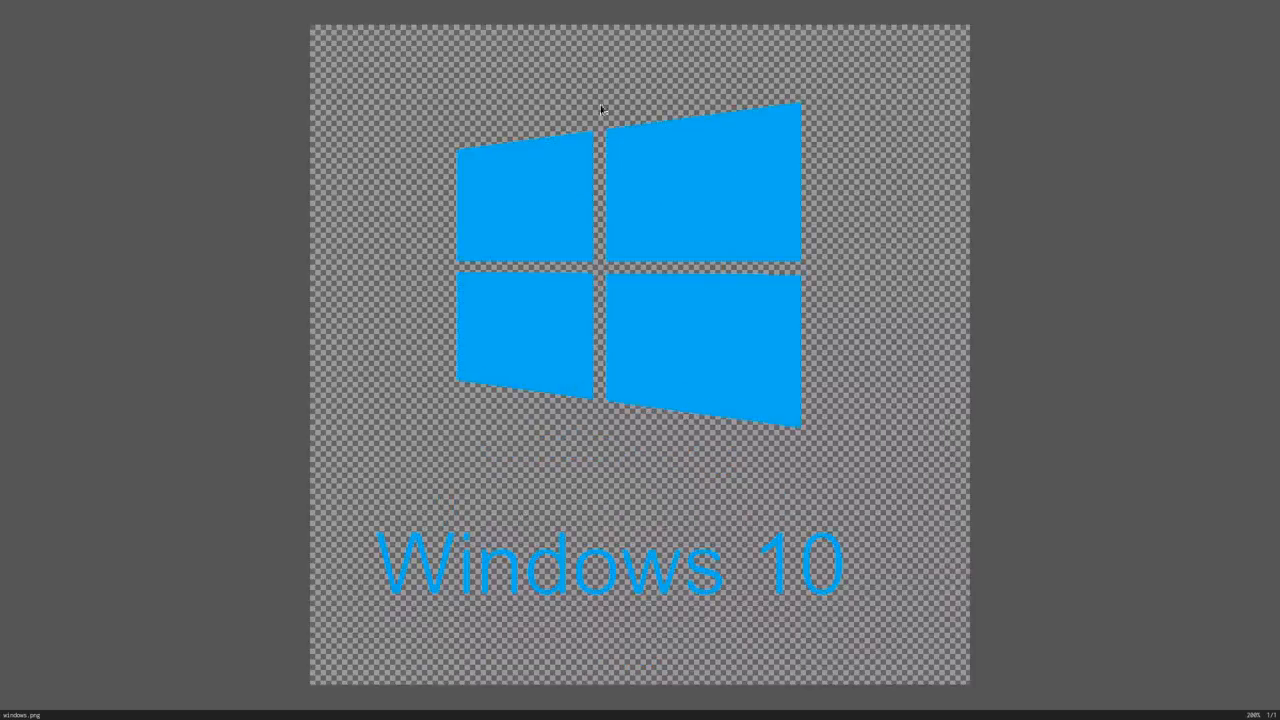
pyautogui.moveTo(816, 204)
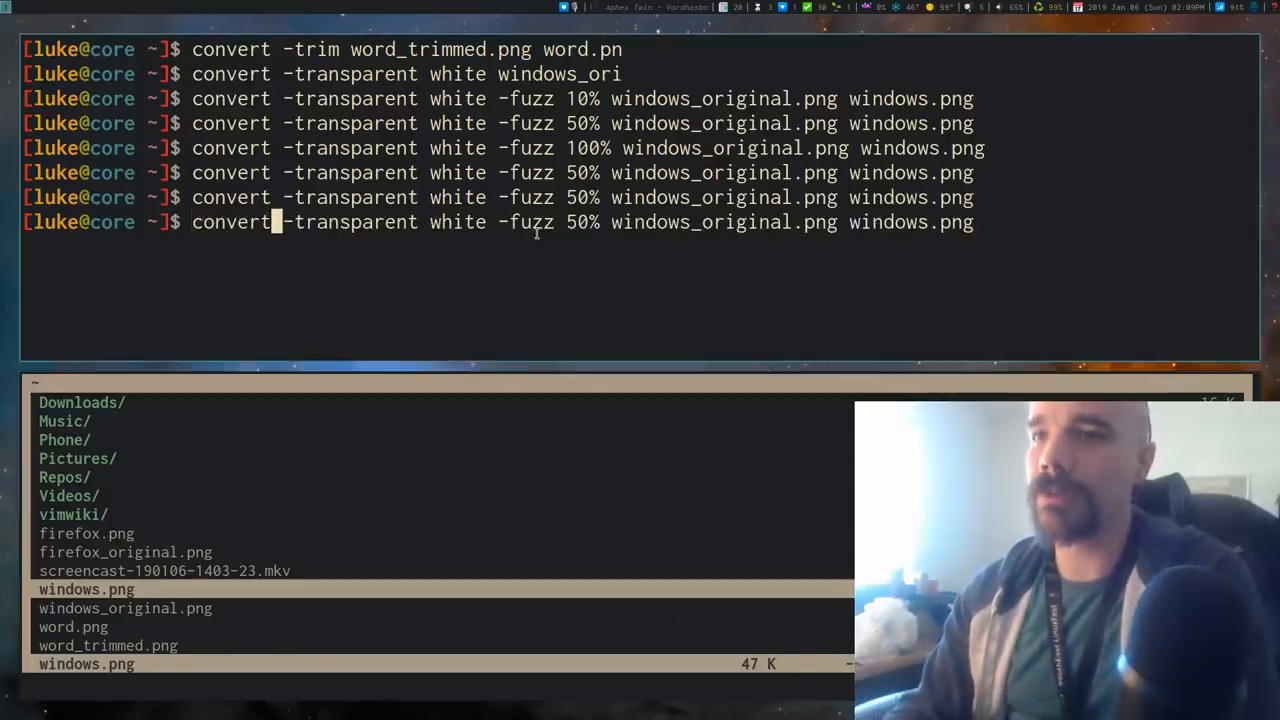
# Step: Add -trim to the 50% fuzz transparency command for windows.png
pyautogui.write('-trim')
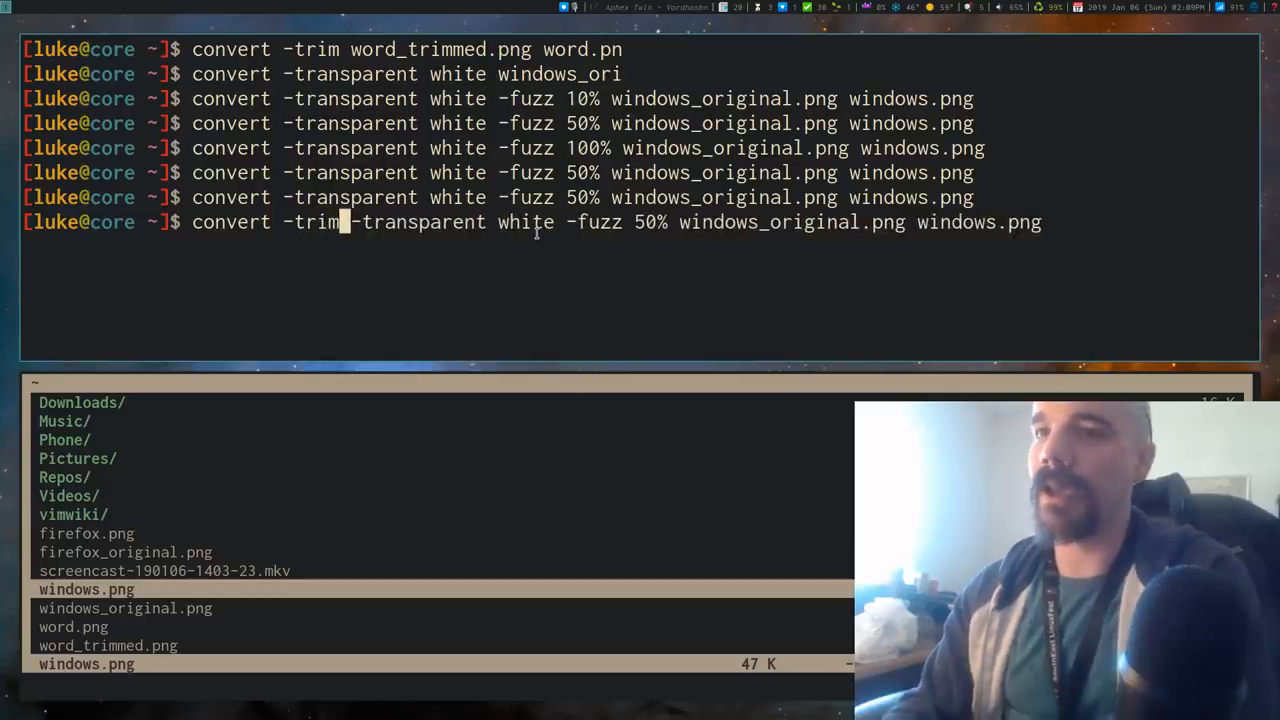